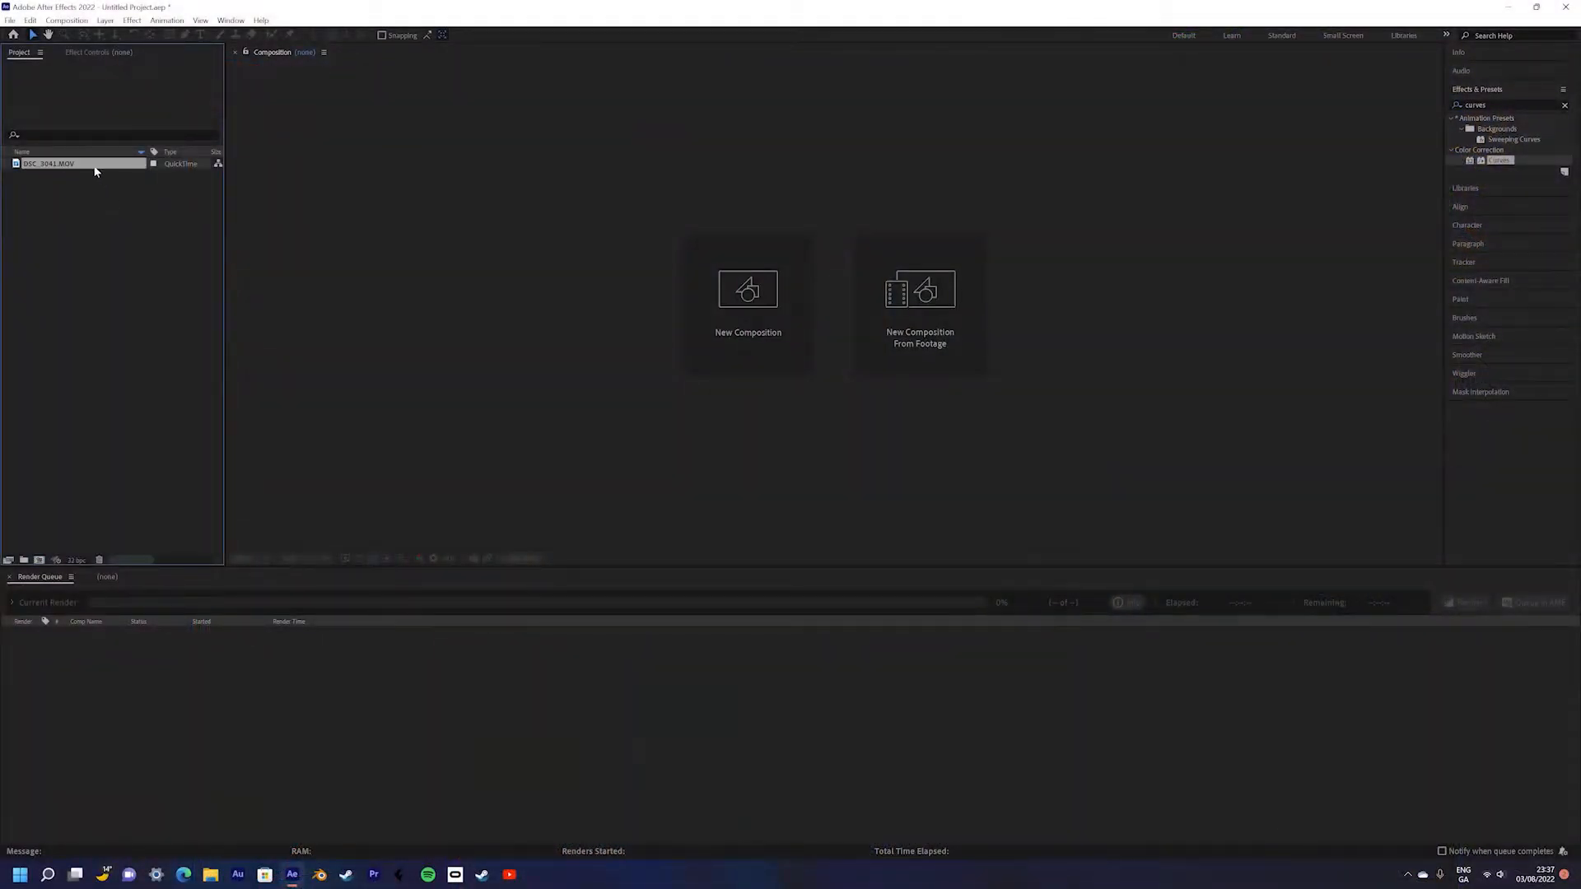
Start a new composition from the DSC_3041.MOV room footage
{"action": "left_click", "coordinate": [48, 164]}
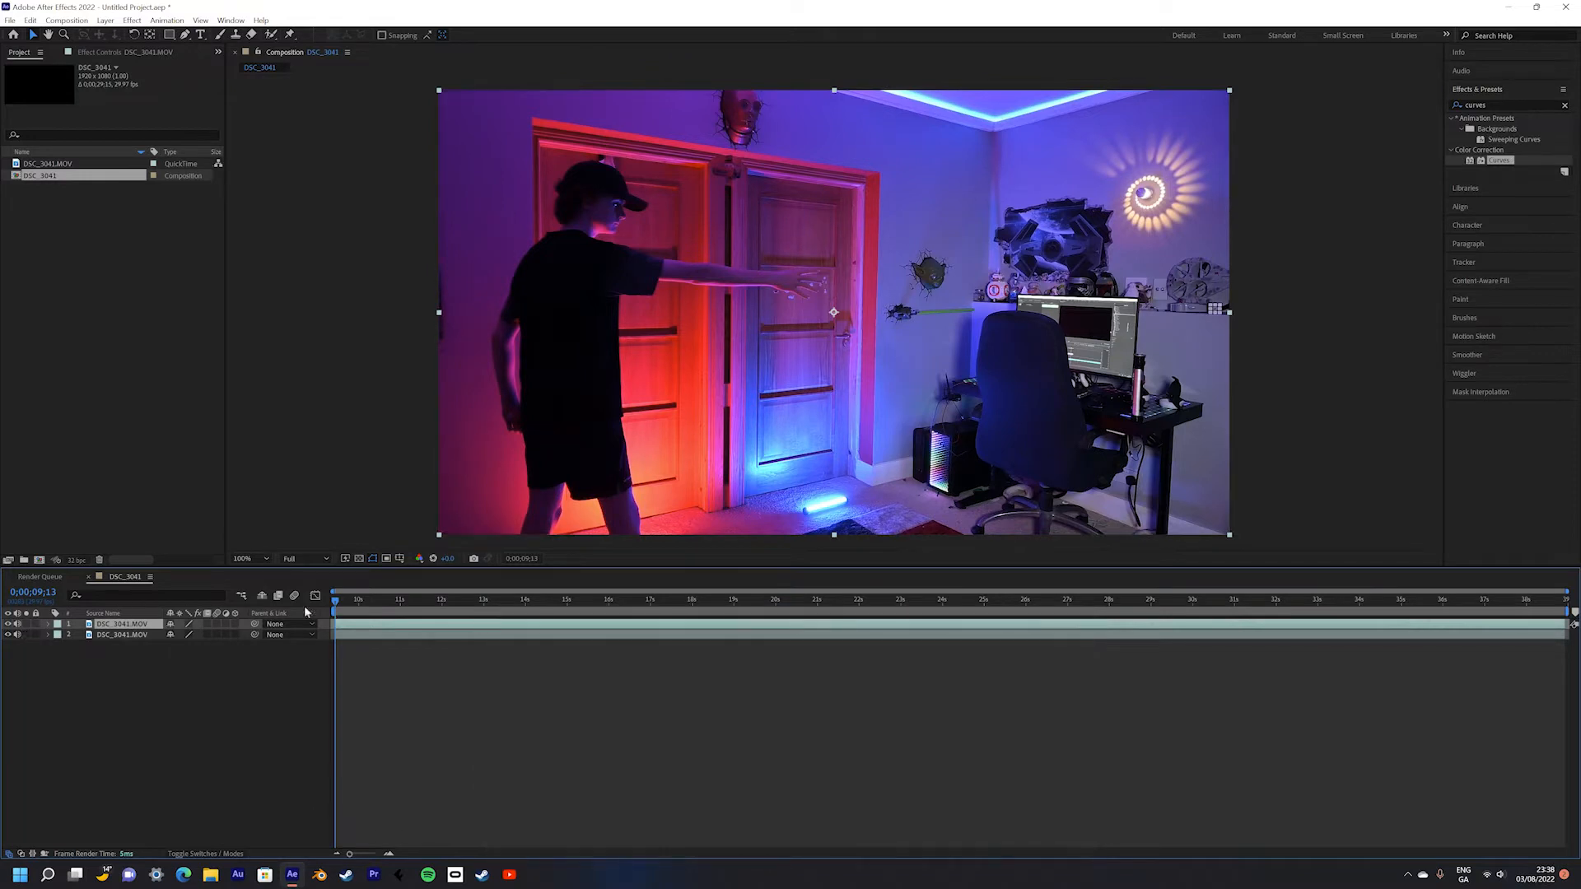
Reveal the top layer's opacity and trim it to line up with the reaching moment
{"action": "left_click", "coordinate": [461, 616]}
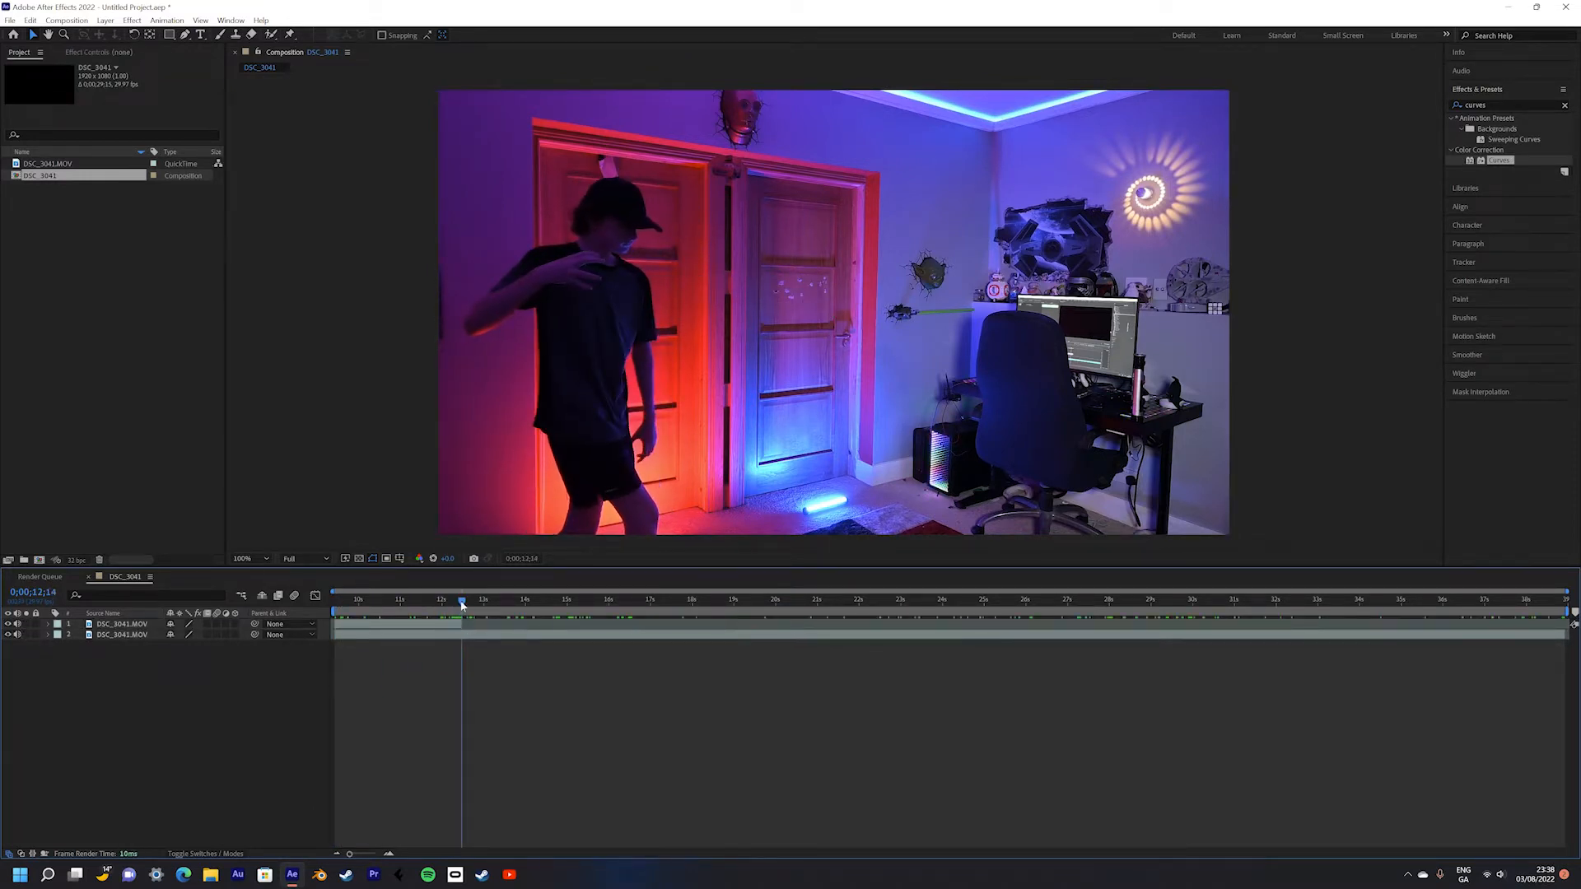
{"action": "left_click", "coordinate": [1109, 600]}
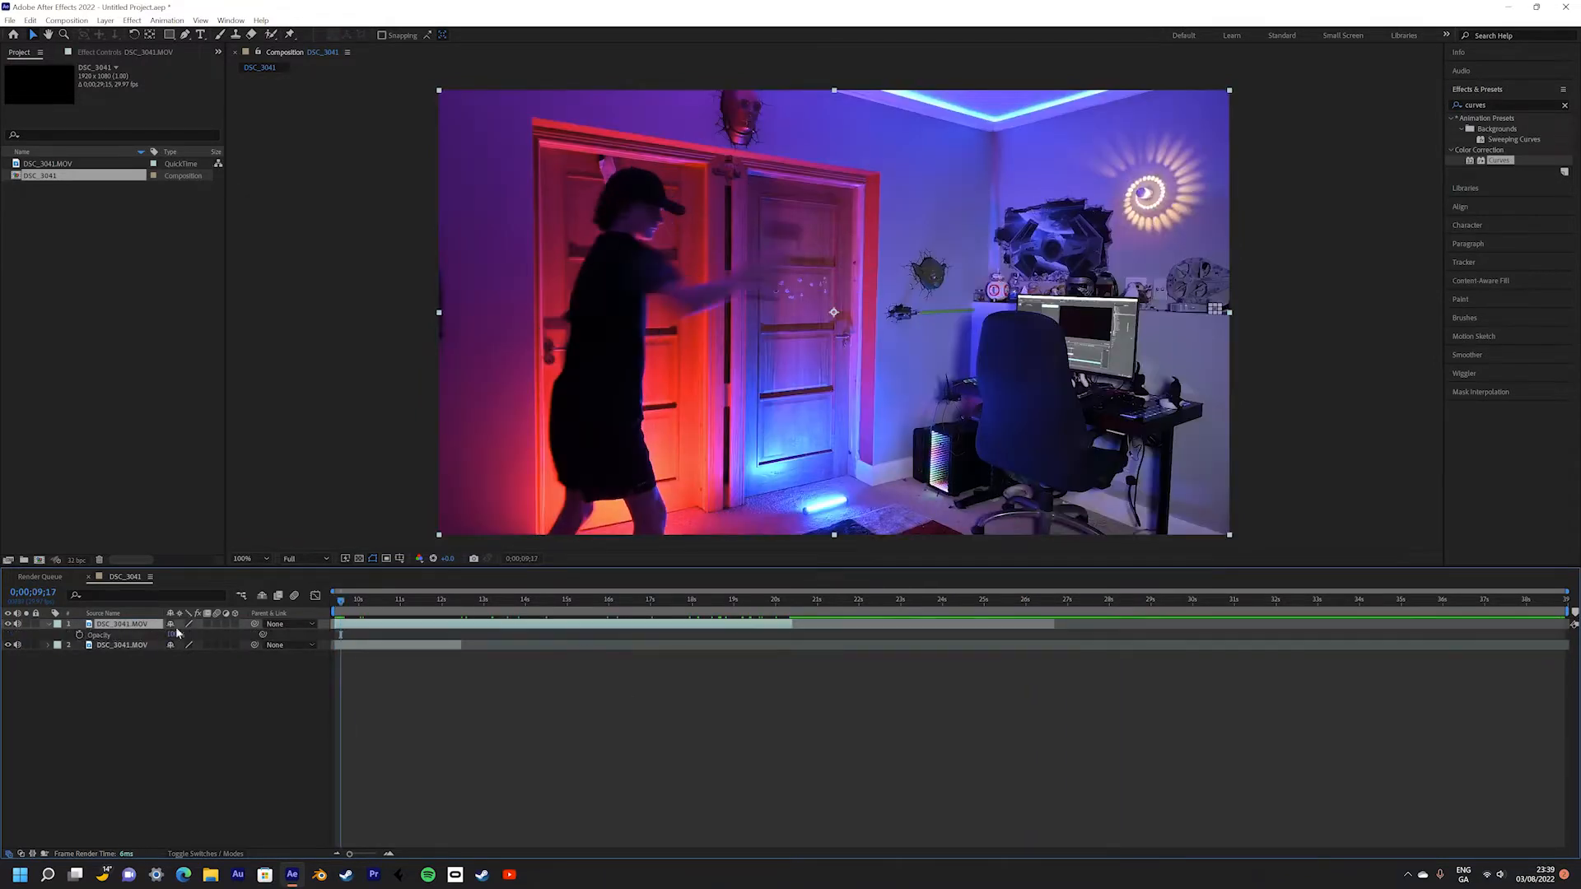
{"action": "left_click", "coordinate": [433, 600]}
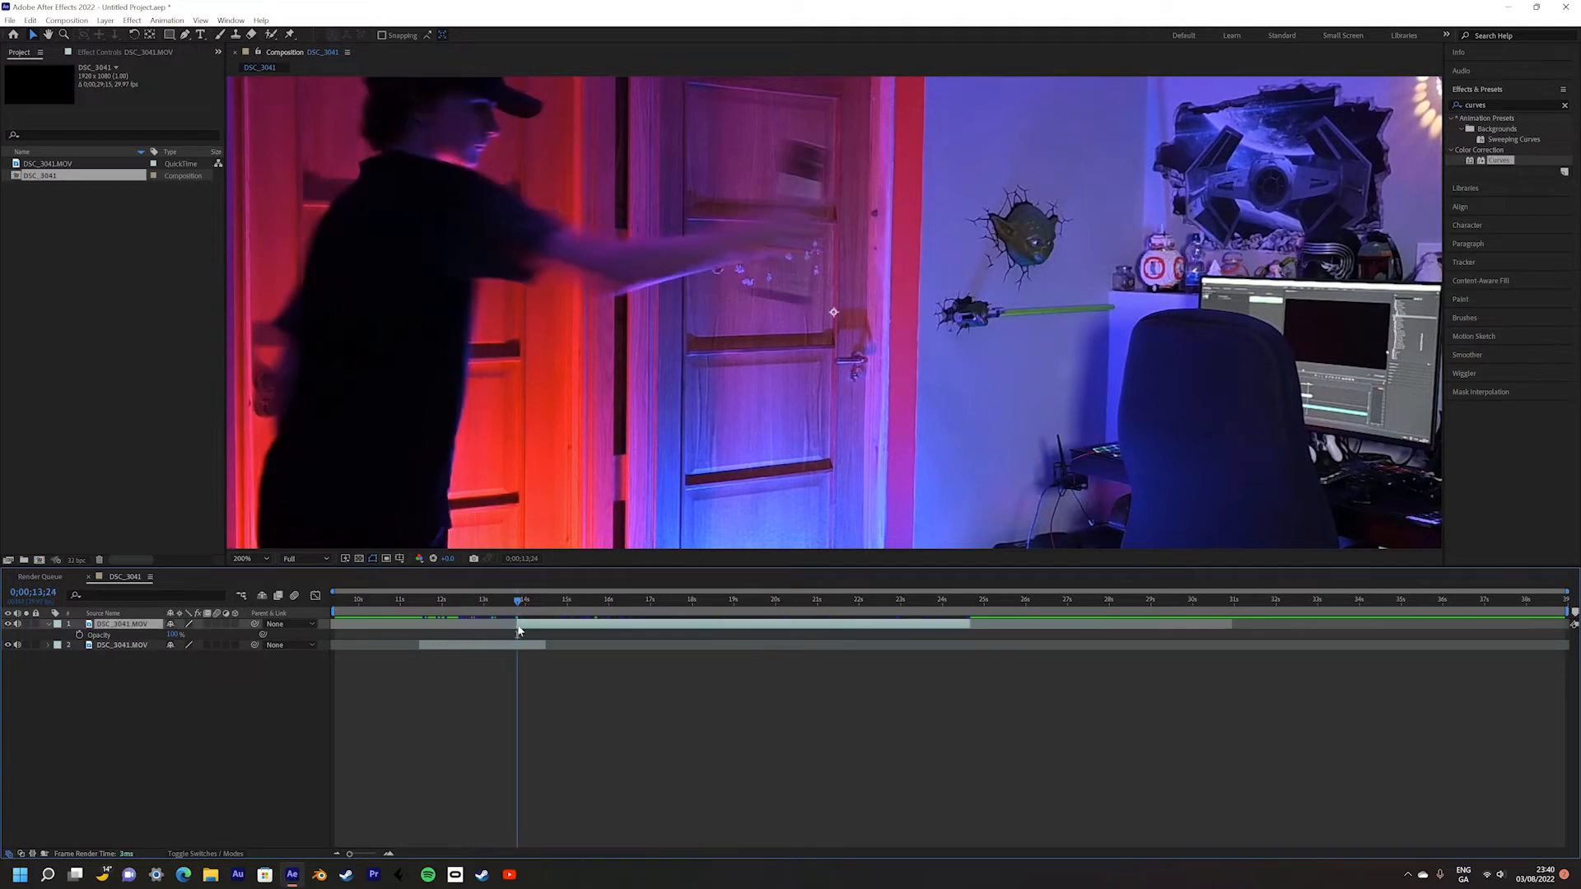
{"action": "left_click", "coordinate": [481, 599]}
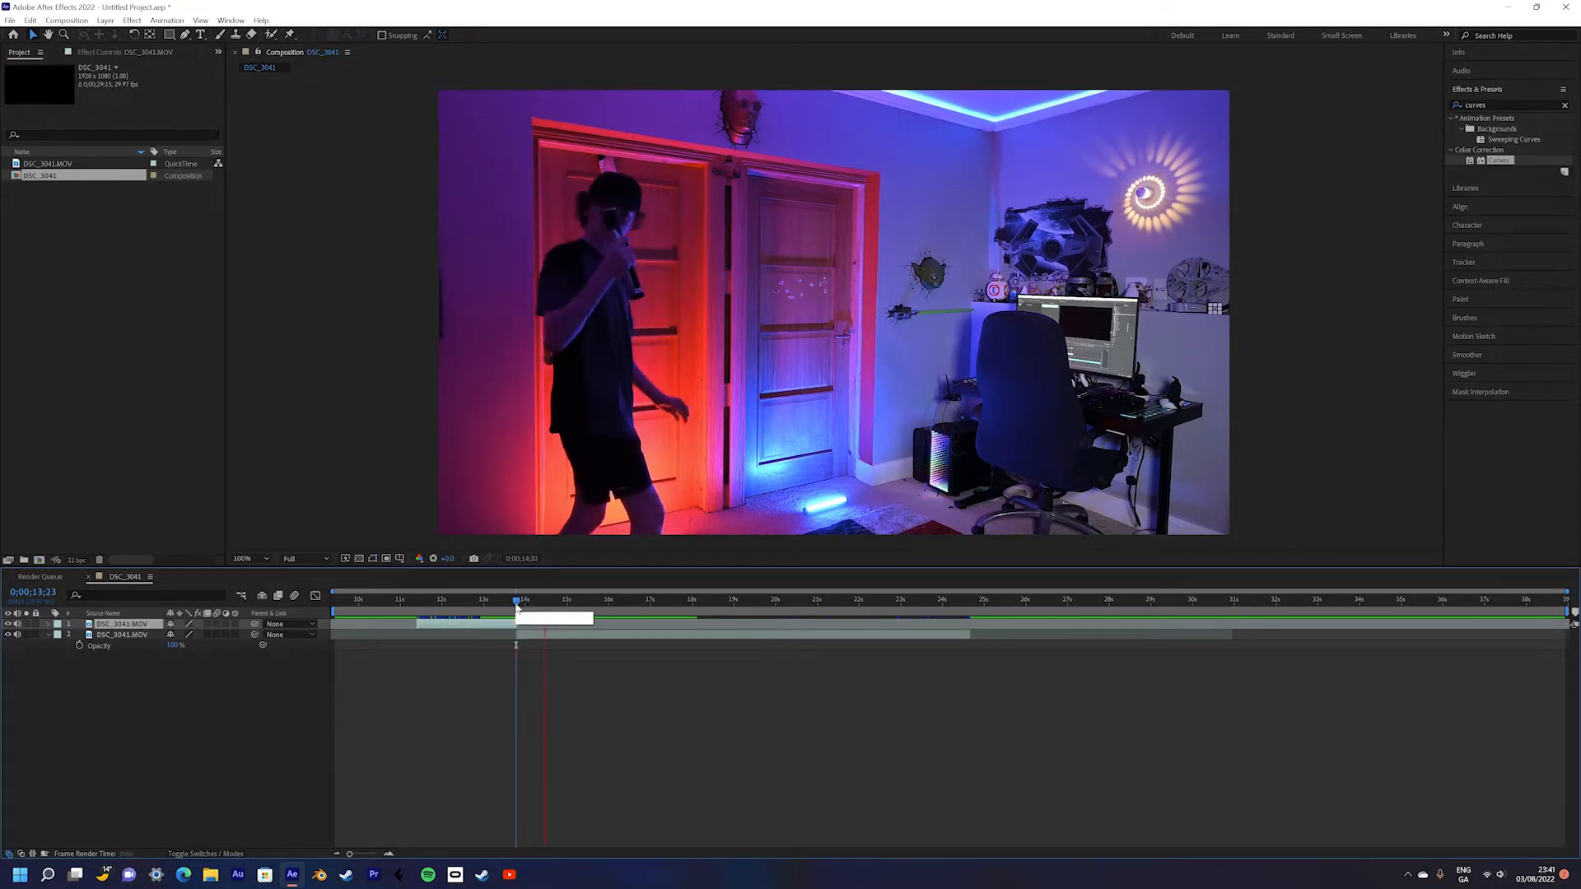
Apply Time > Freeze Frame to the top clip layer from its context menu
{"action": "right_click", "coordinate": [120, 634]}
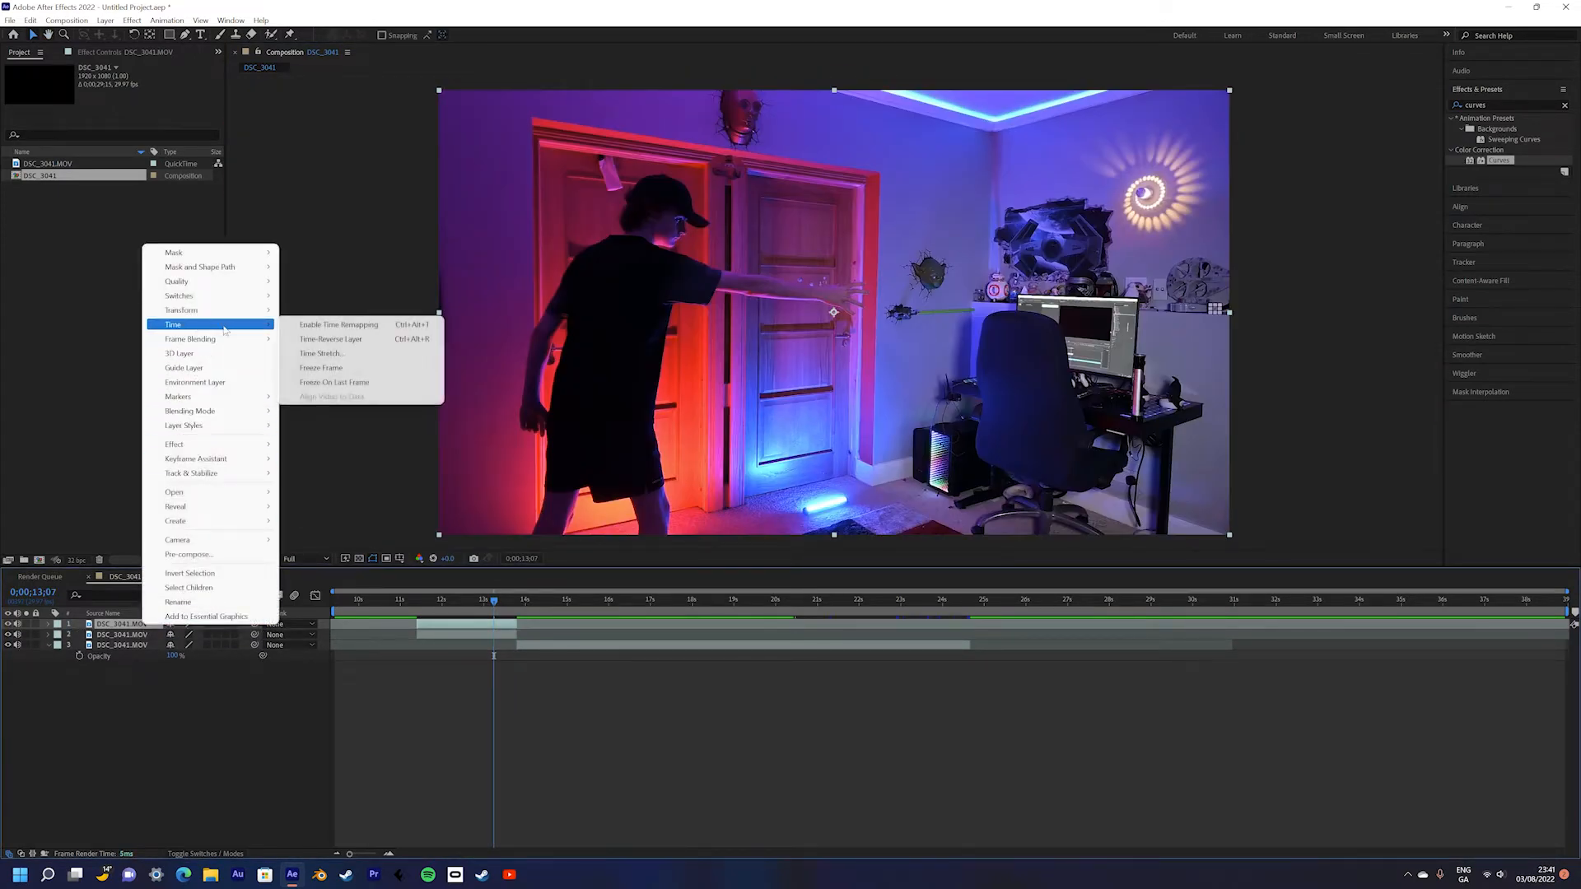
{"action": "left_click", "coordinate": [339, 325]}
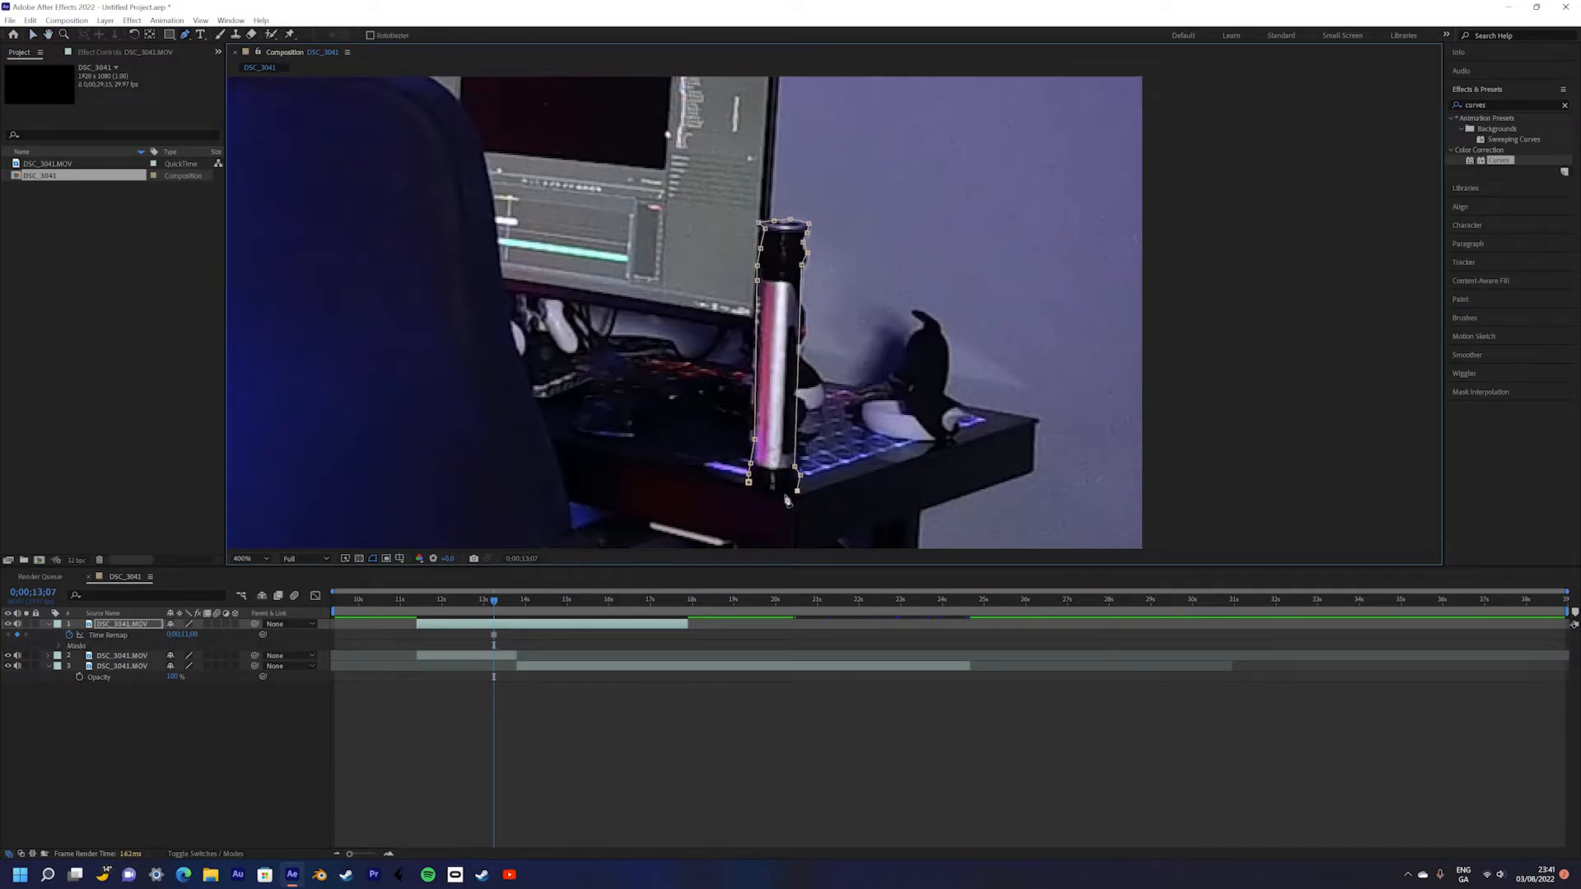
Close the pen mask around the lightsaber and set two Rotation keyframes on it
{"action": "left_click", "coordinate": [518, 599]}
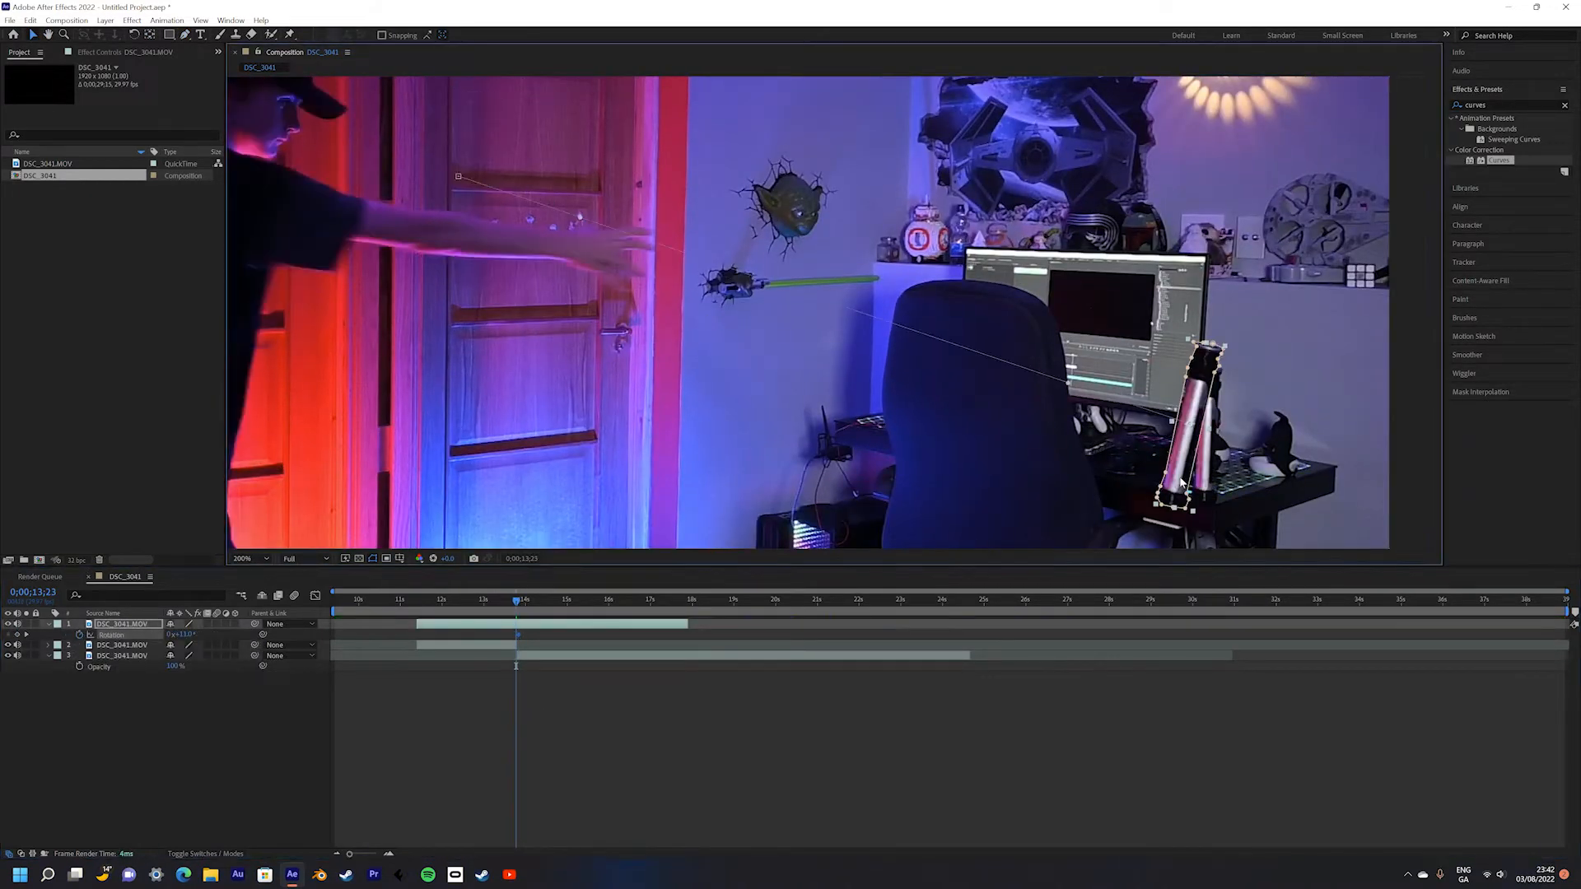
{"action": "left_click", "coordinate": [492, 600]}
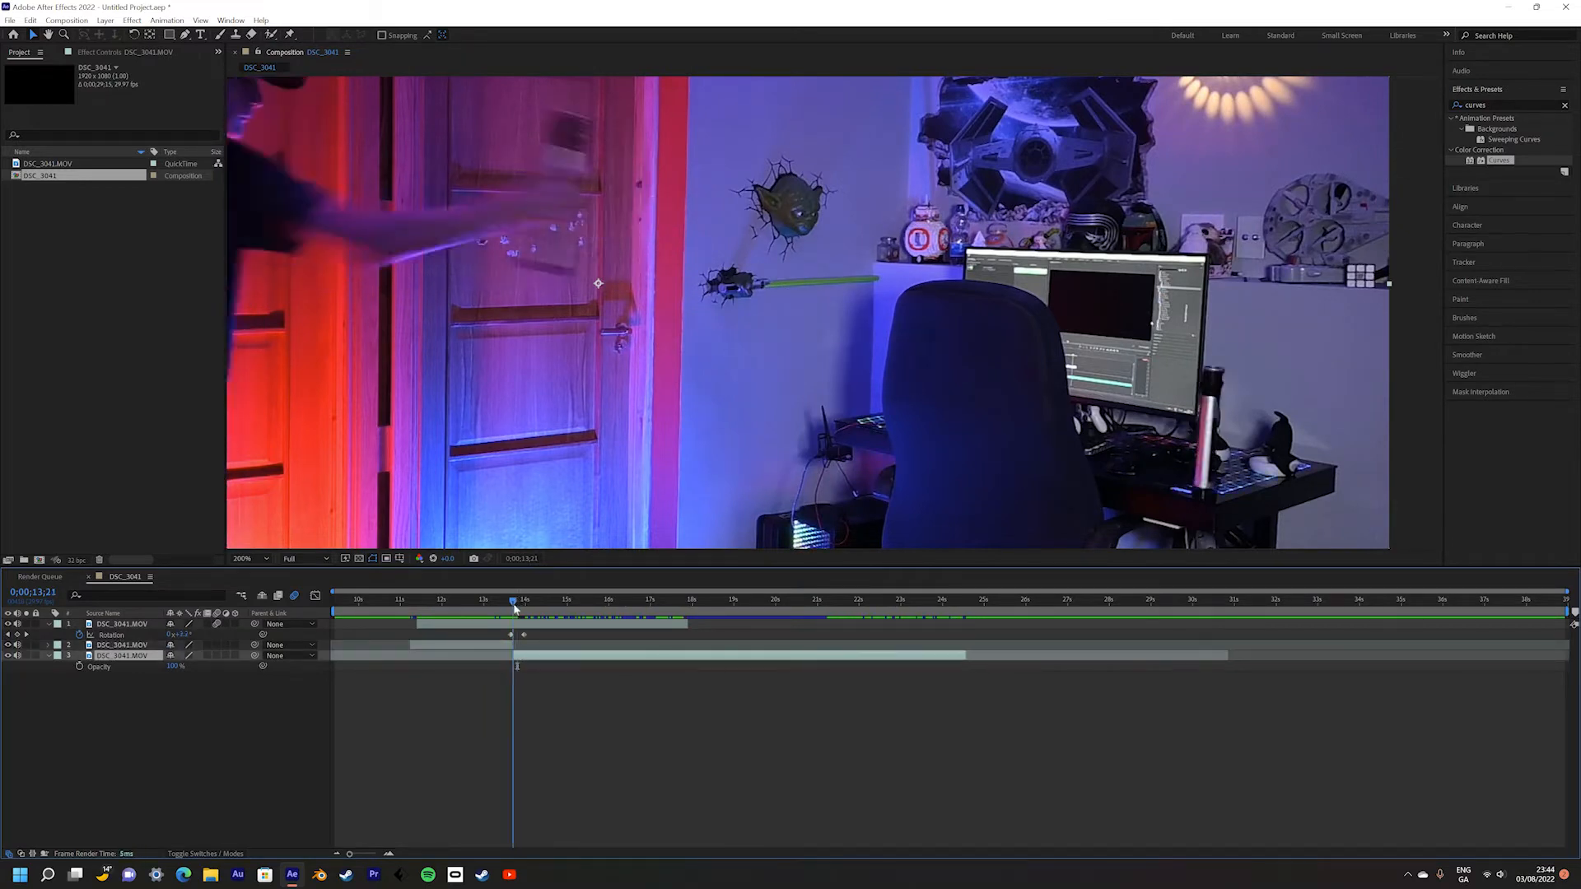
{"action": "left_click", "coordinate": [504, 599]}
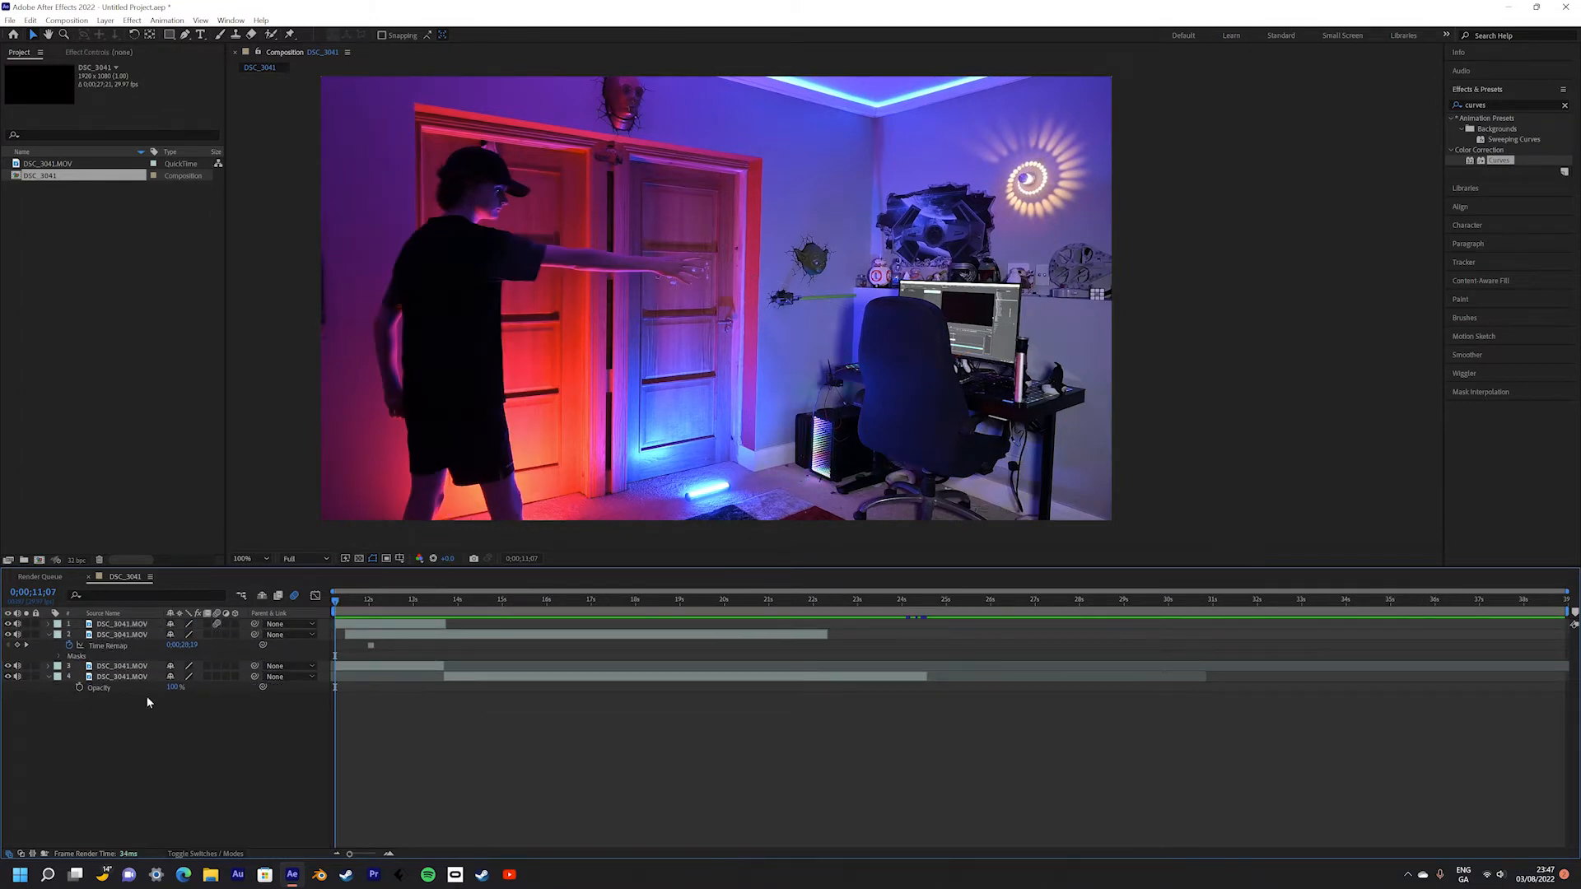
Keyframe the lightsaber's lift toward the hand and start an expression on its property
{"action": "left_click", "coordinate": [371, 600]}
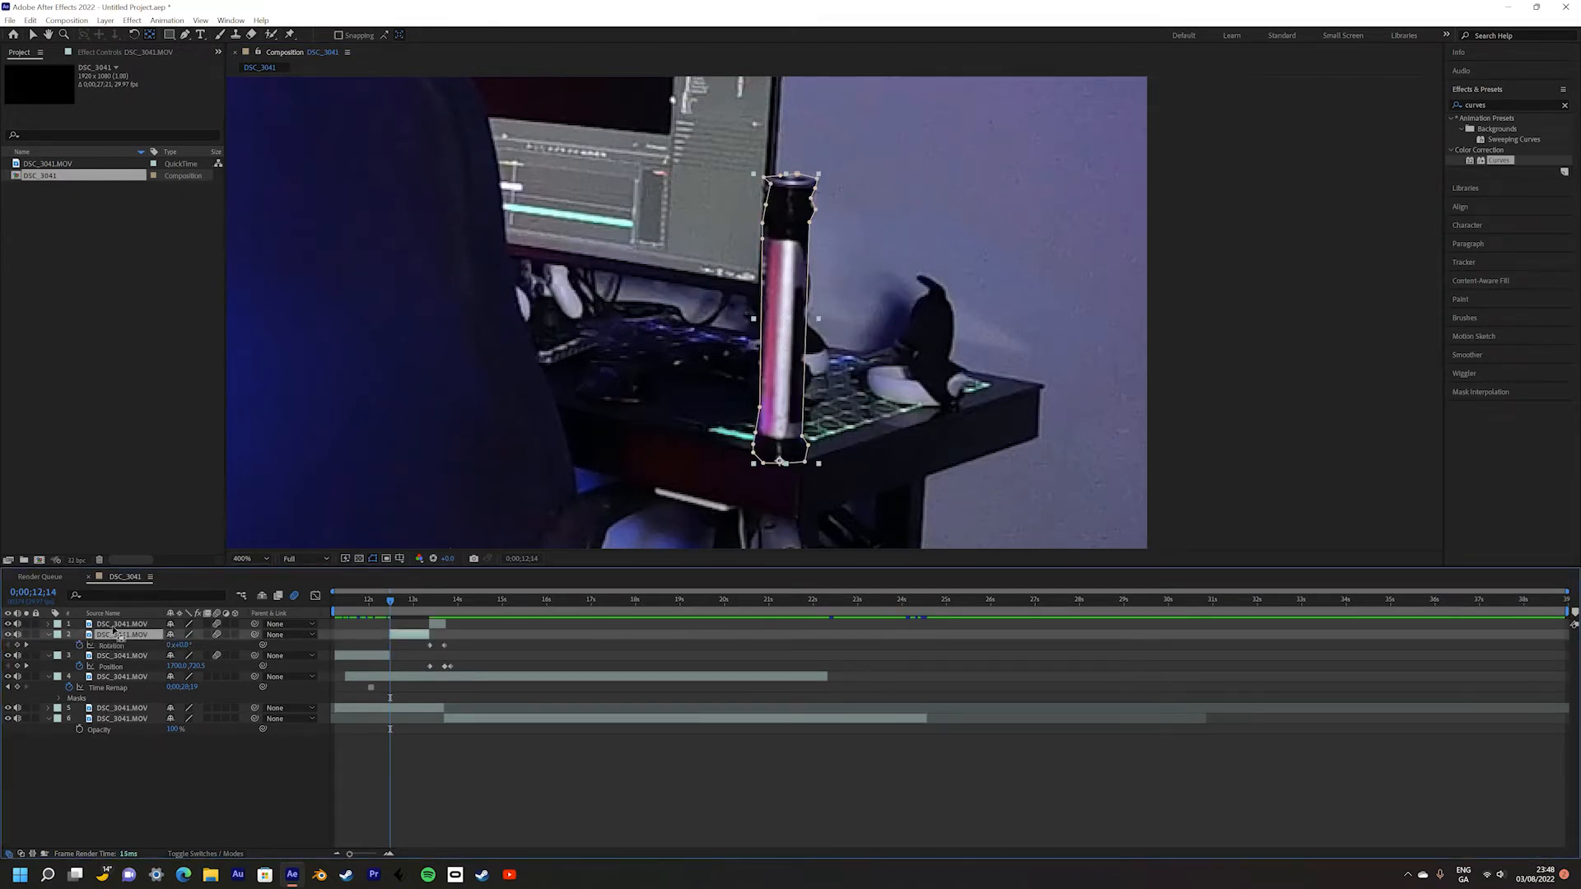
{"action": "left_click", "coordinate": [28, 634]}
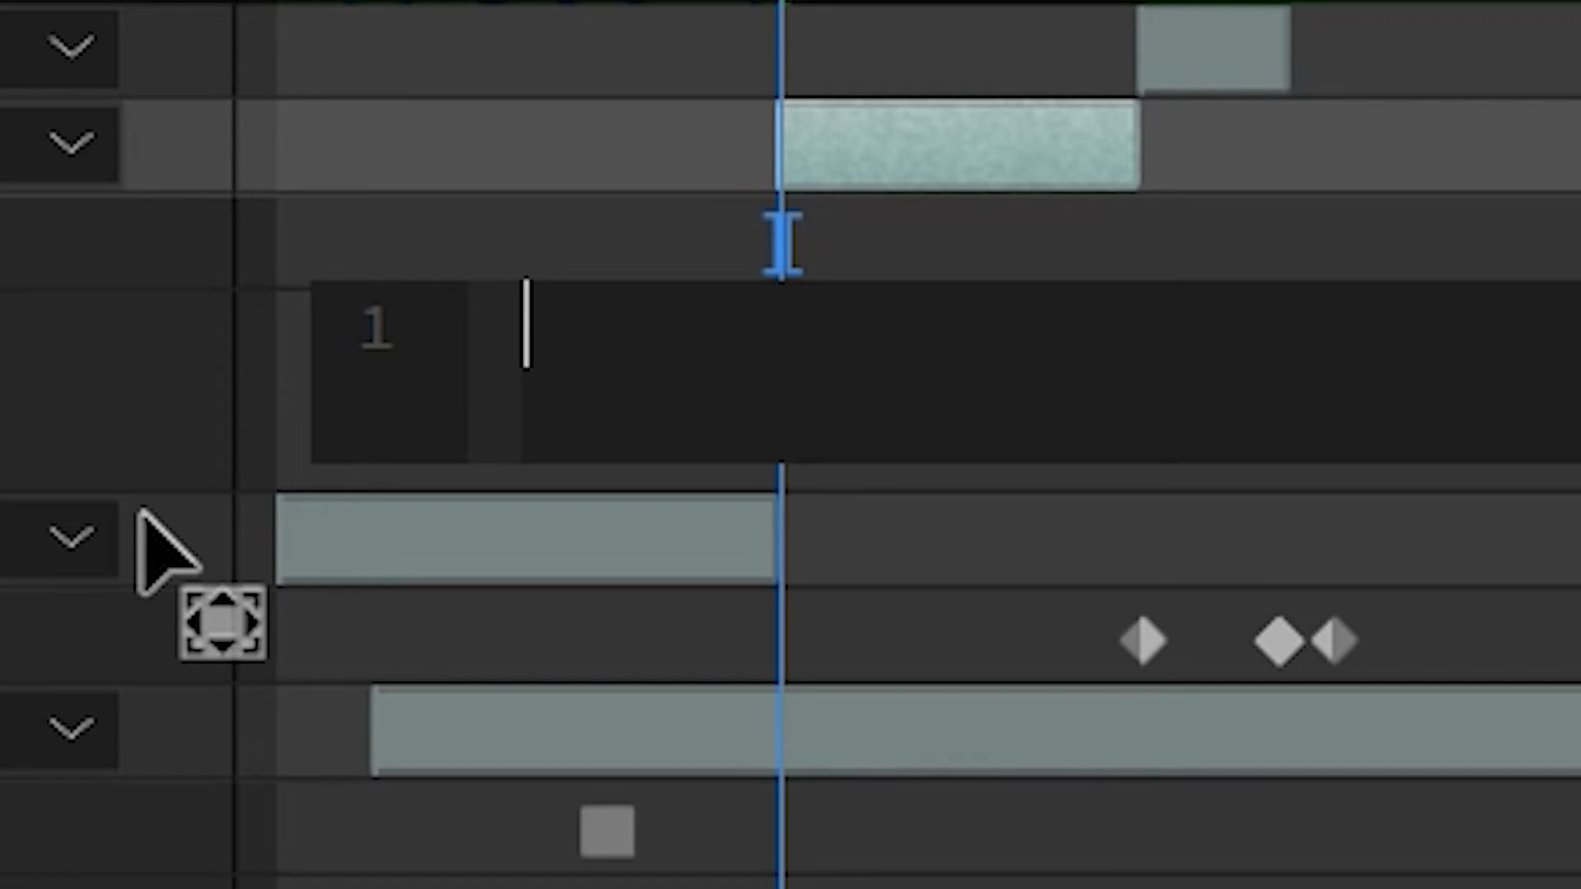
Enter 'wiggle' in the expression field, bringing up the wiggle() suggestion
{"action": "type", "text": "wigg"}
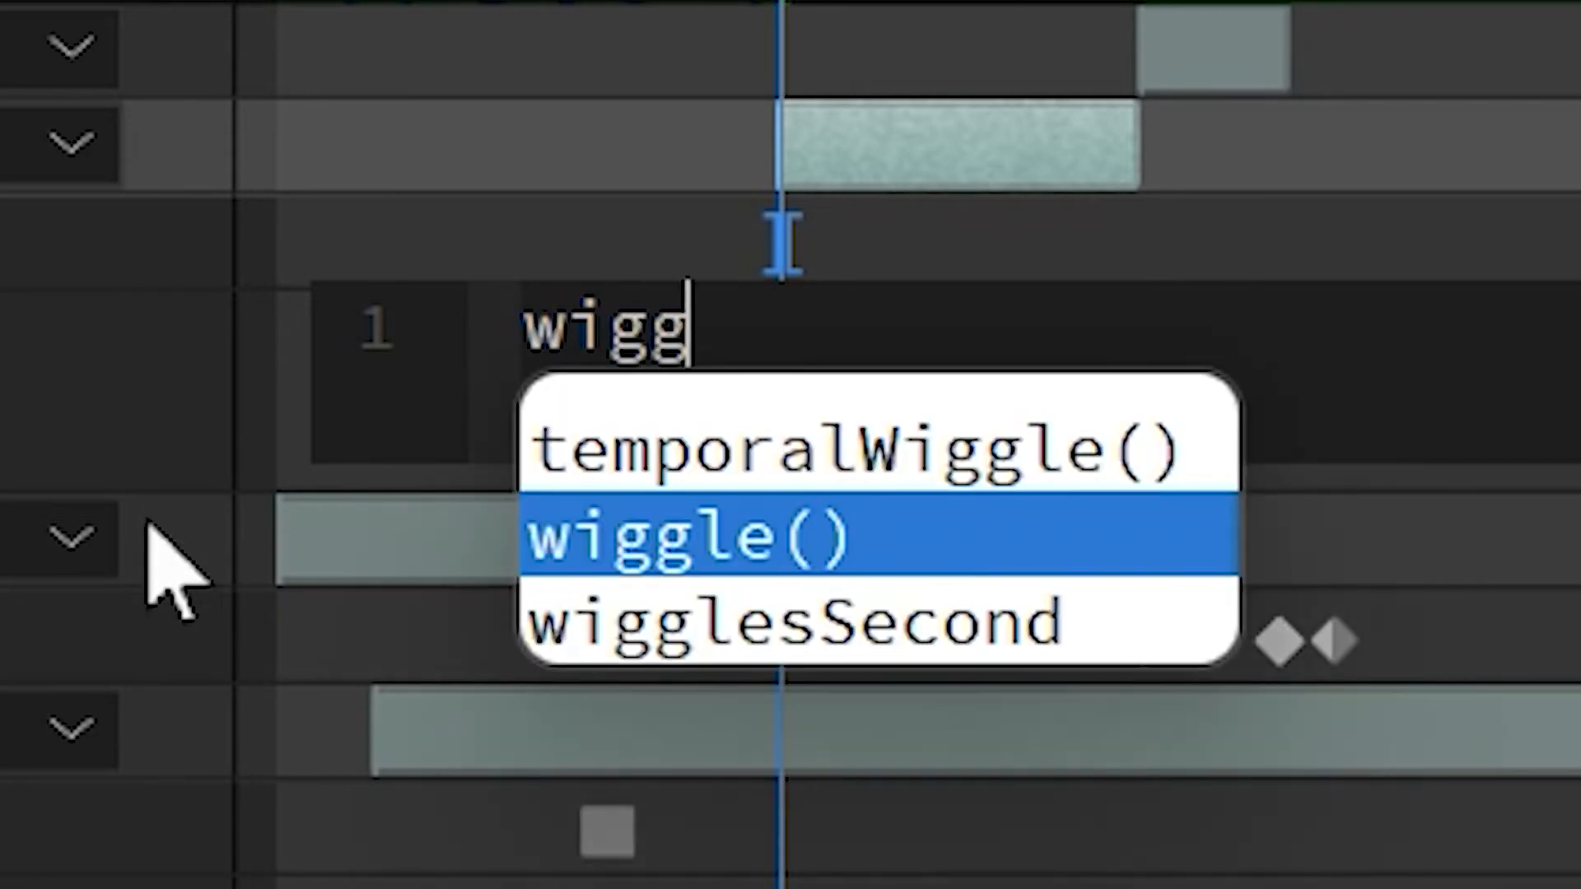
{"action": "type", "text": "le"}
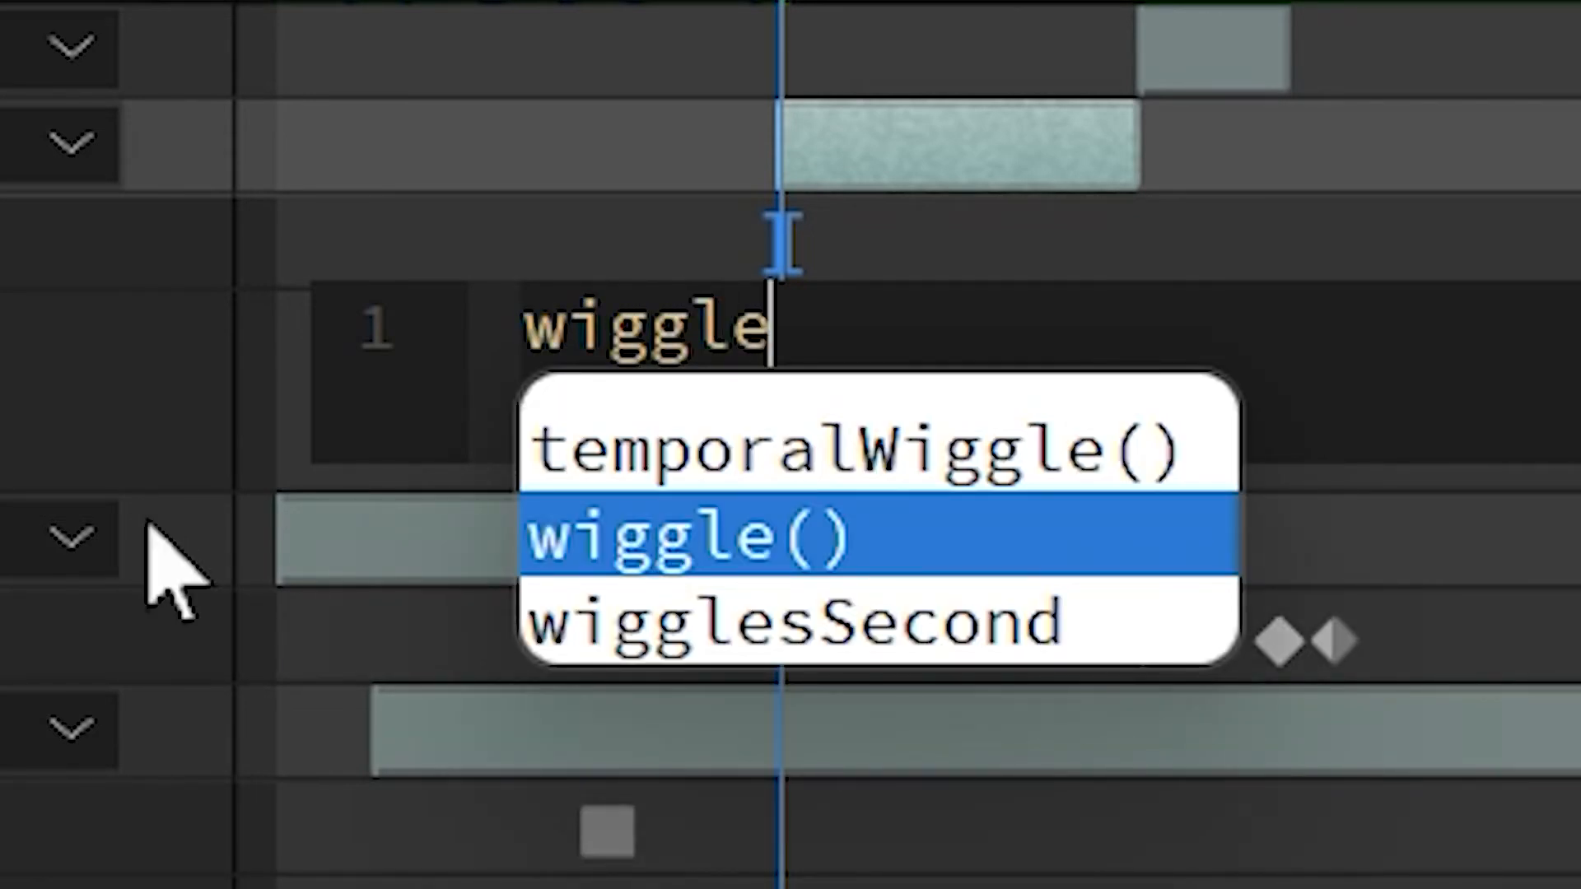